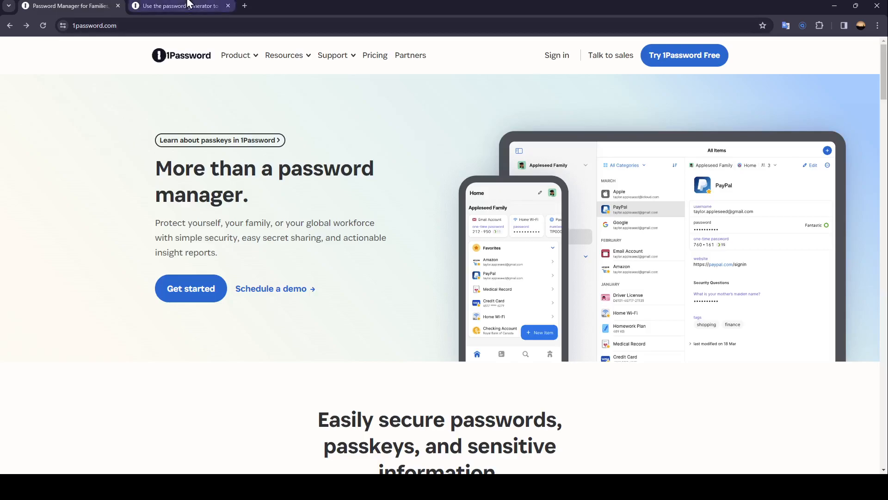
Step: Switch to the browser tab with the 'Use the password generator' support article
left_click(181, 6)
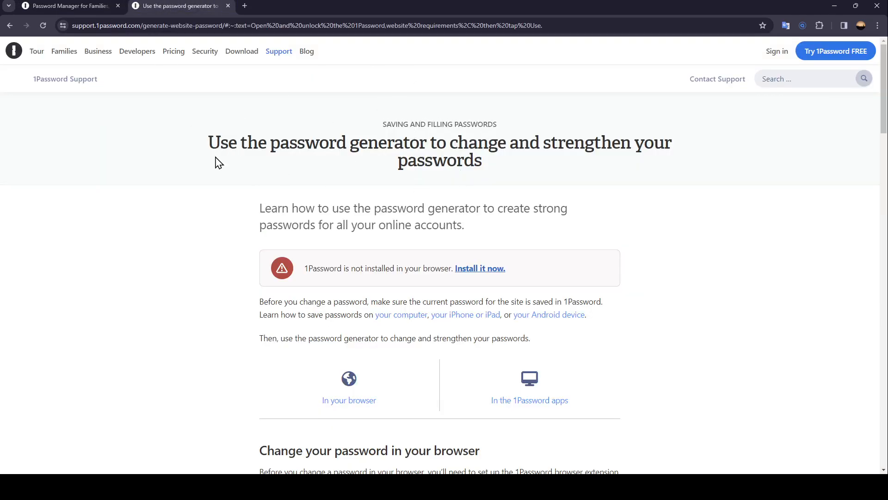
mouse_move(219, 148)
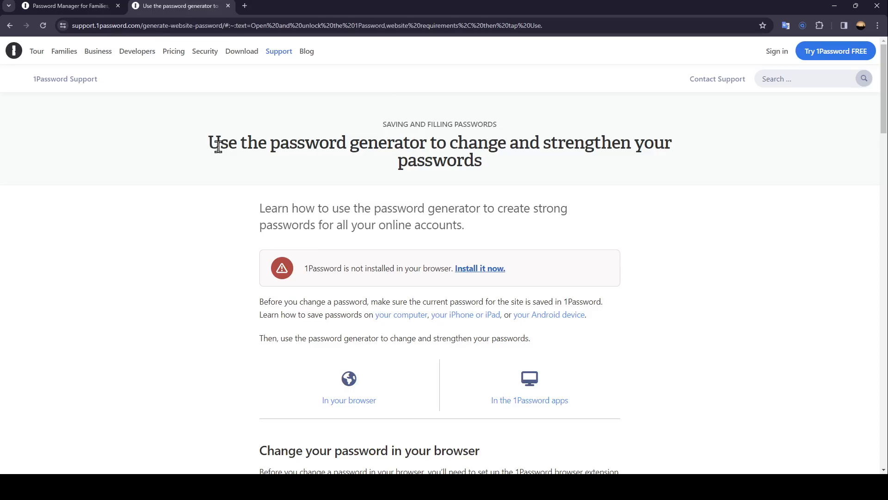
mouse_move(422, 153)
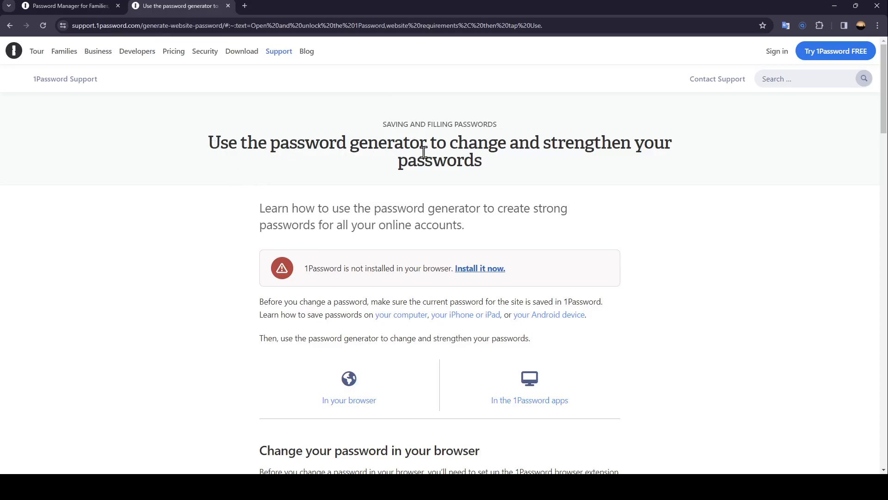
mouse_move(362, 176)
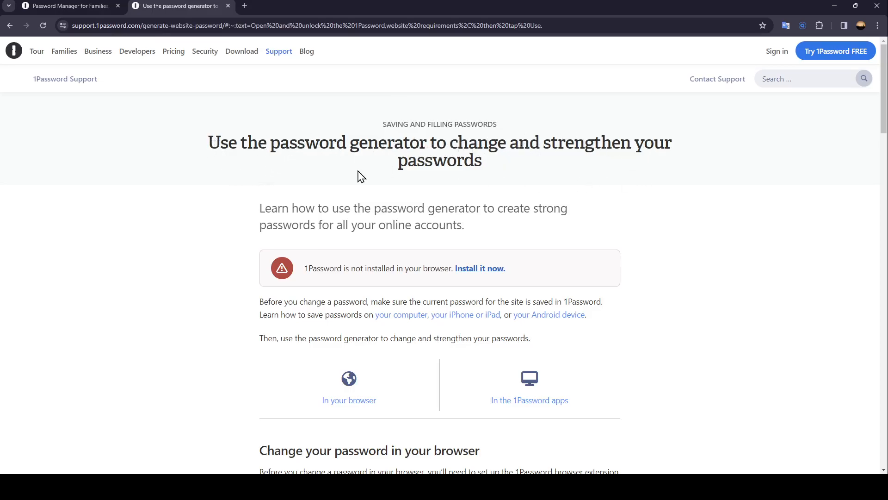
Step: Scroll the article to read Steps 1–3 for changing a password in the browser
scroll("down", 3)
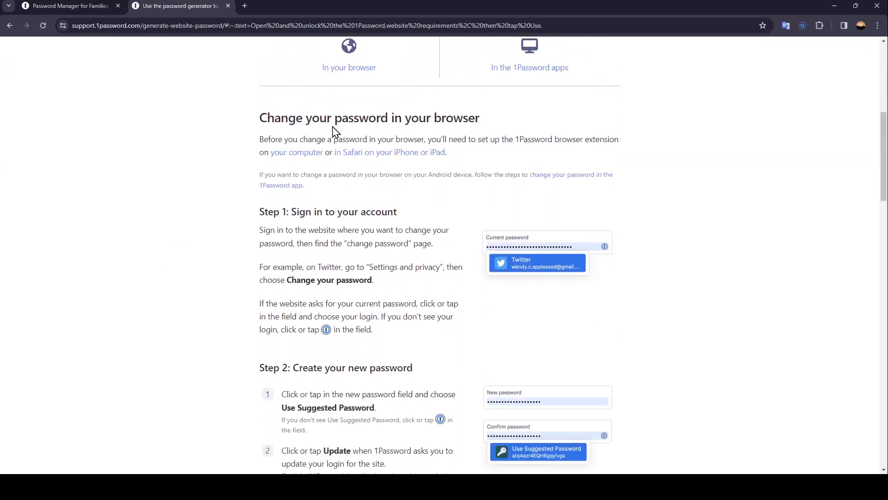
mouse_move(310, 175)
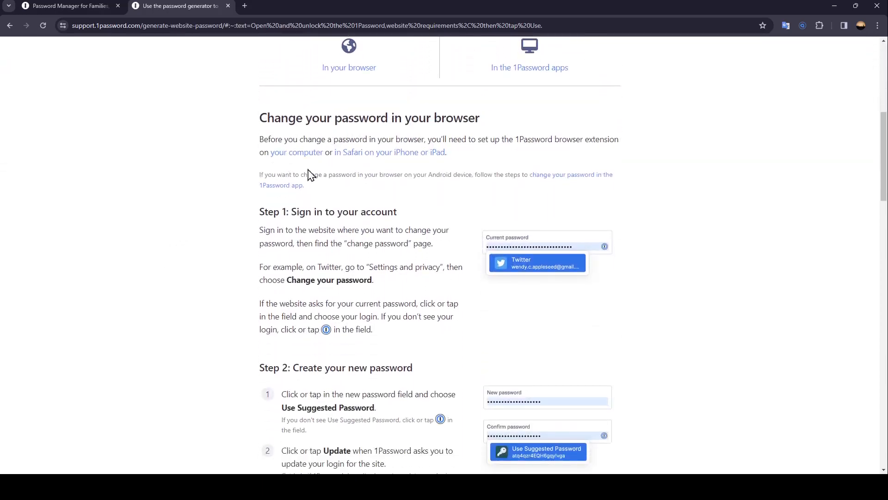
mouse_move(352, 152)
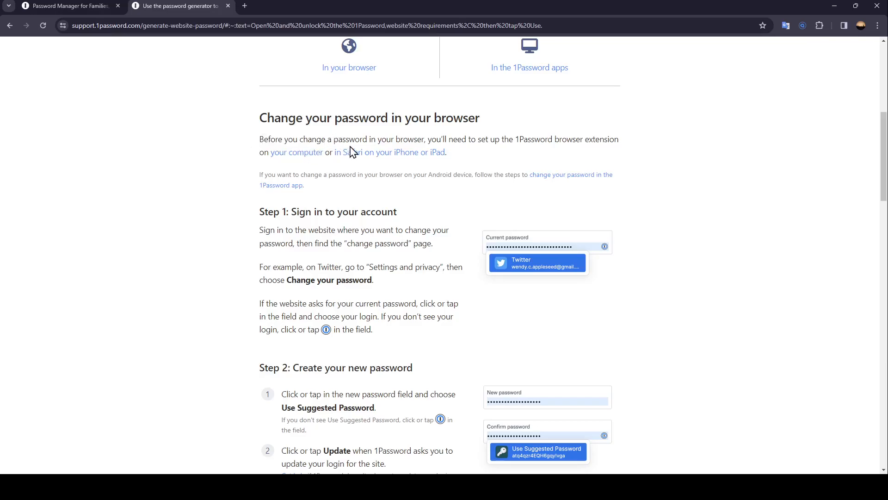
mouse_move(489, 160)
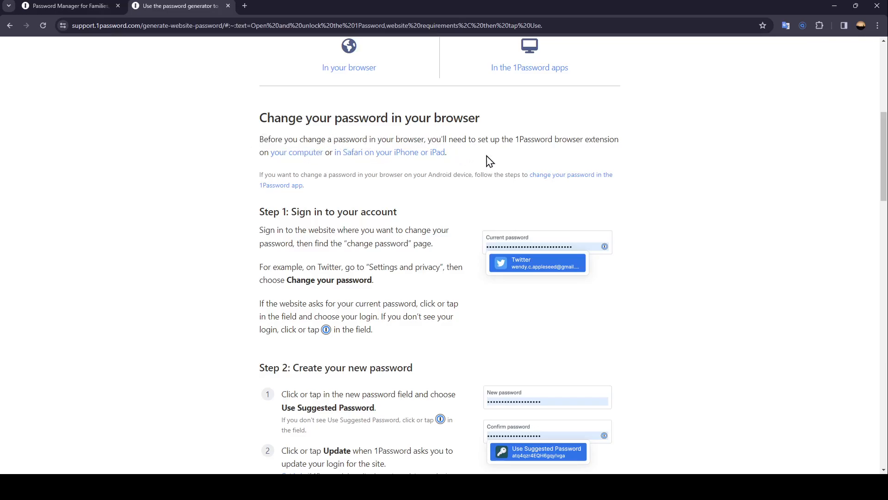
mouse_move(602, 154)
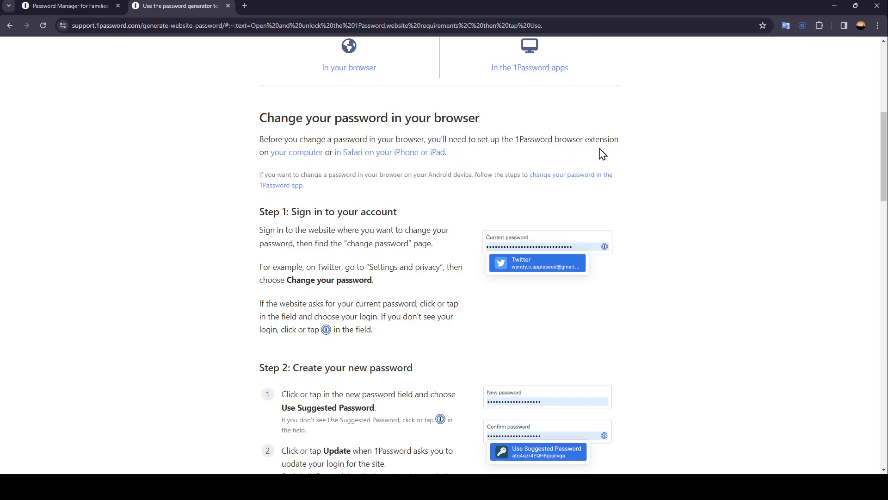
mouse_move(330, 168)
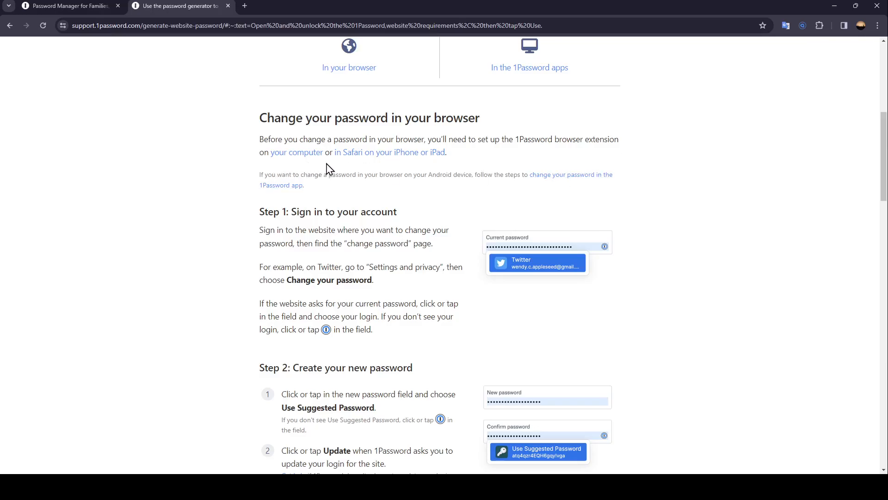
mouse_move(395, 168)
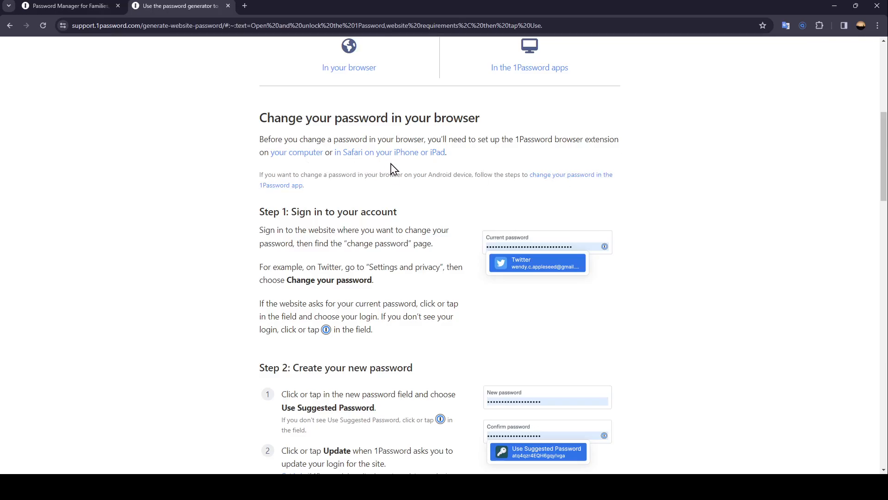
mouse_move(315, 206)
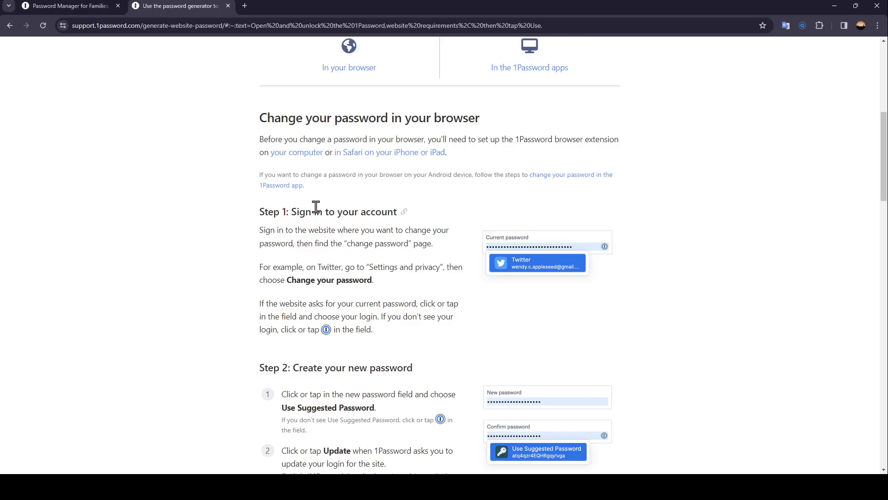
mouse_move(371, 219)
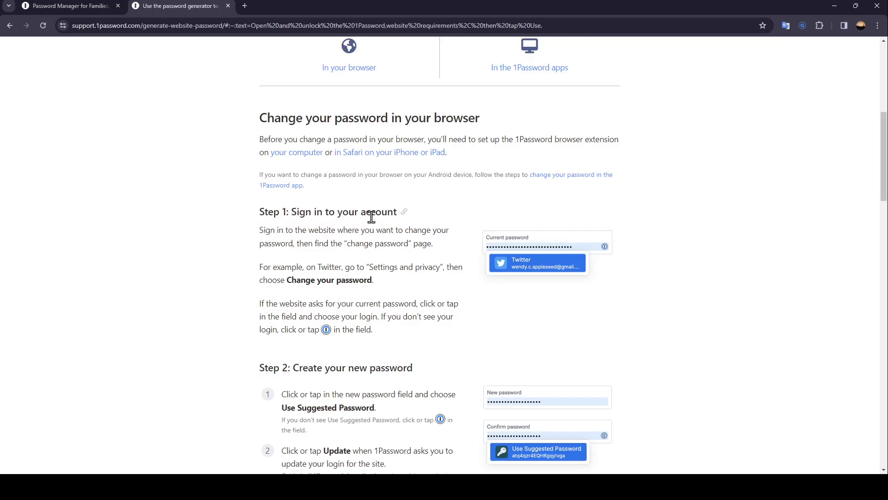
mouse_move(278, 241)
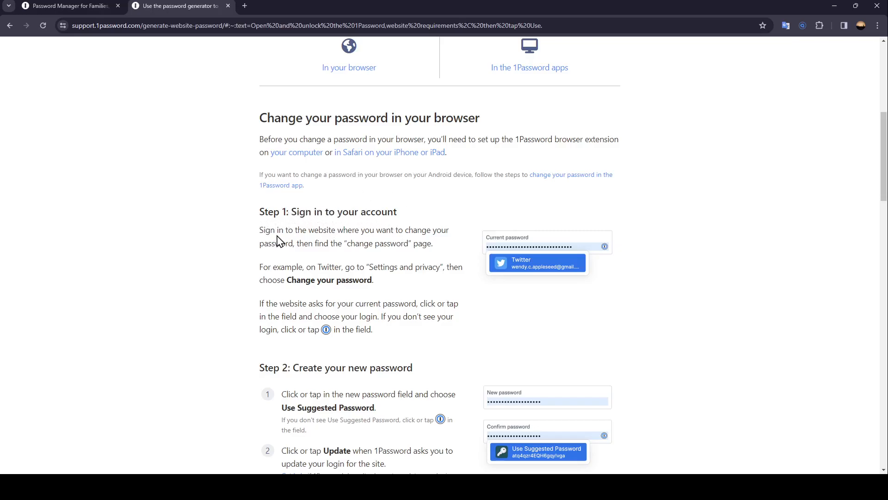
mouse_move(397, 233)
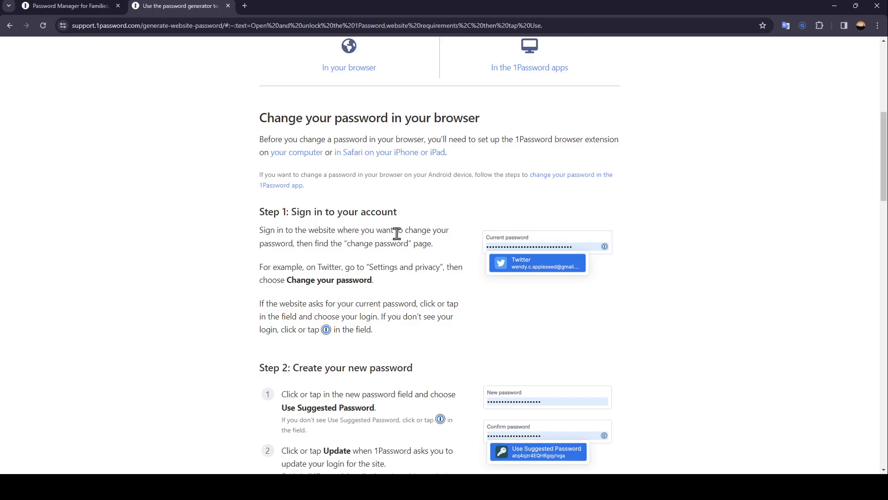
mouse_move(327, 259)
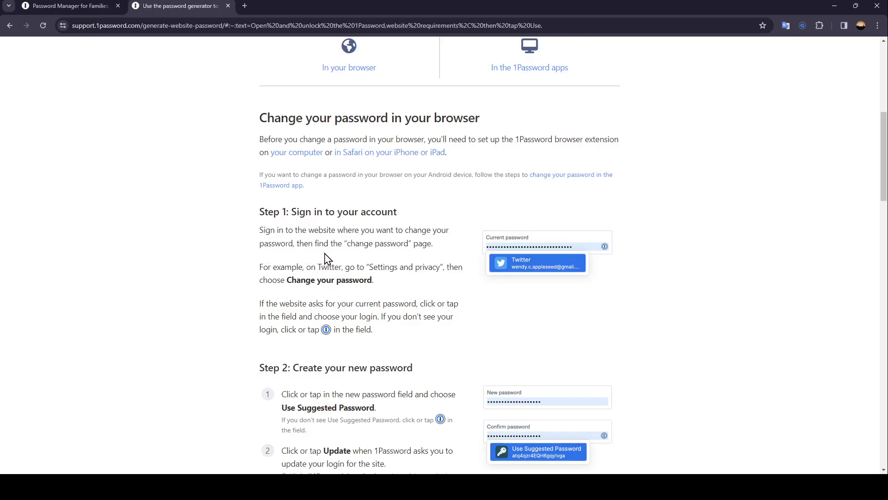
mouse_move(285, 280)
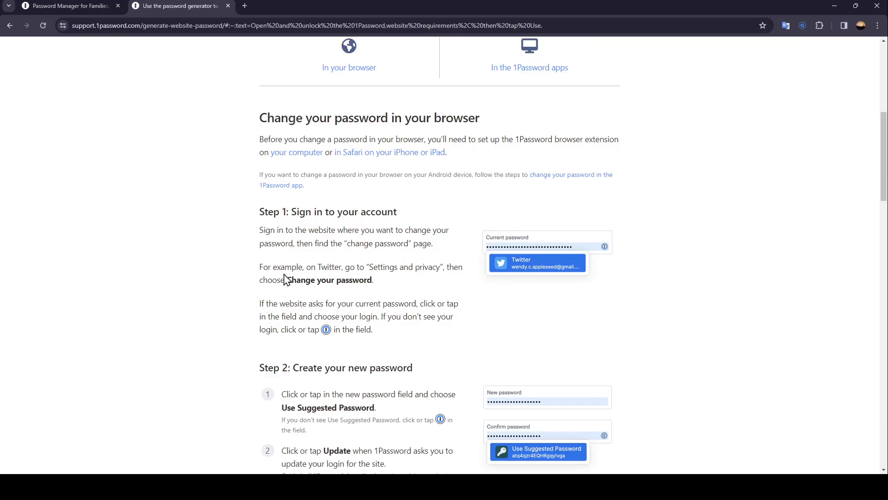
mouse_move(333, 269)
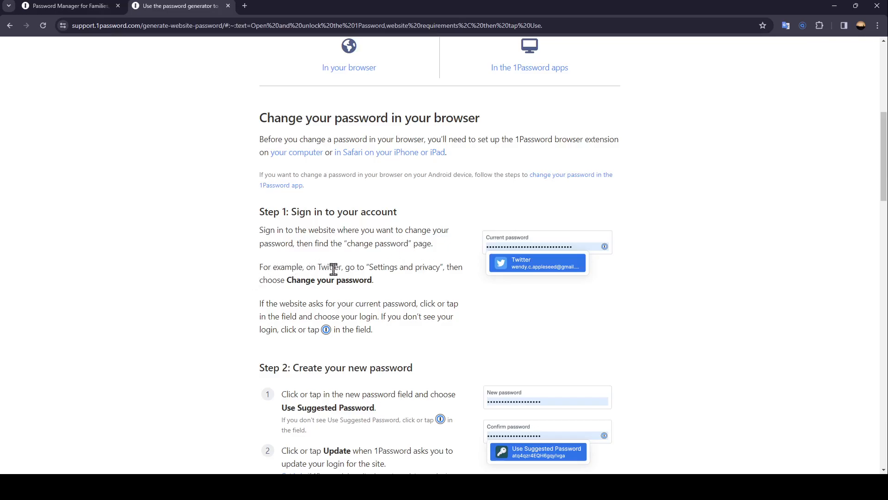
mouse_move(441, 279)
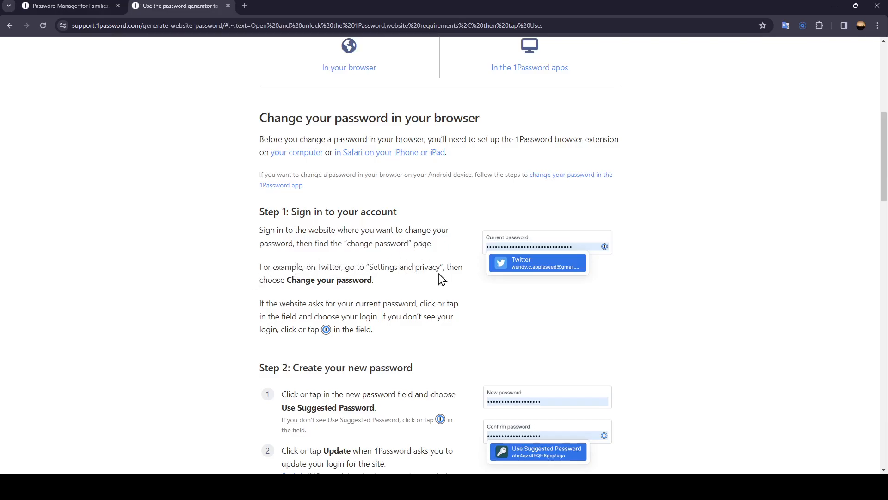
mouse_move(322, 290)
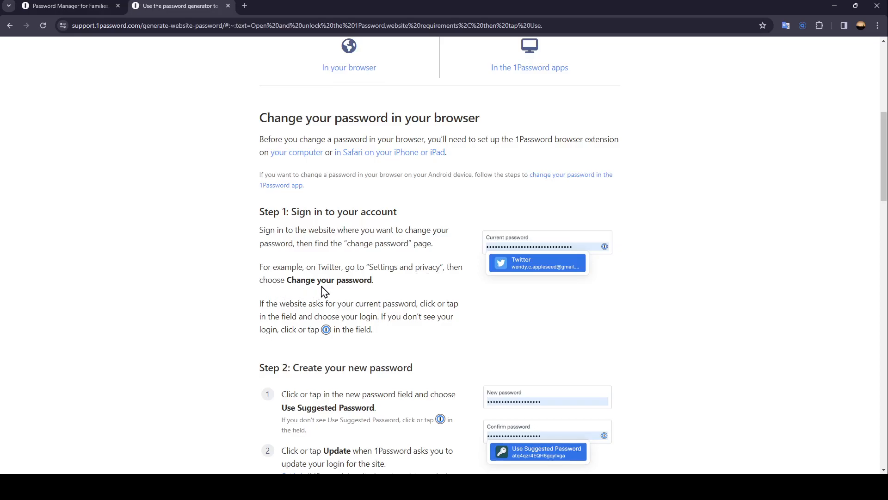
mouse_move(294, 316)
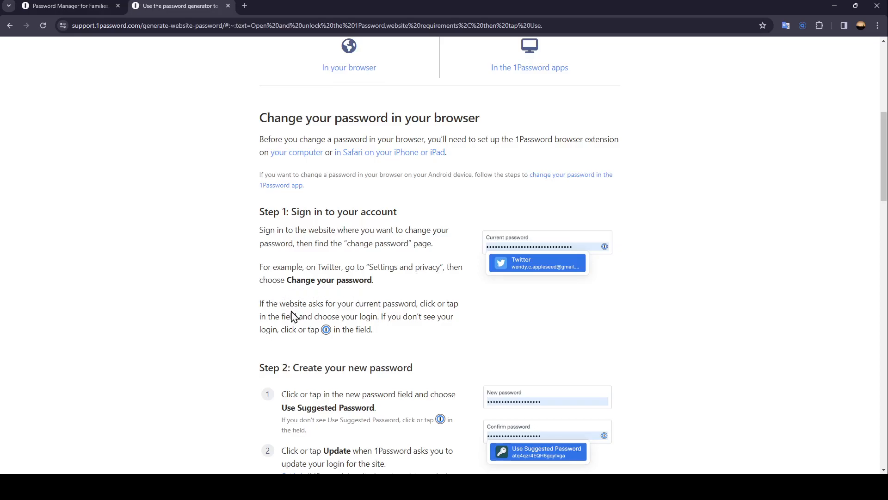
mouse_move(403, 307)
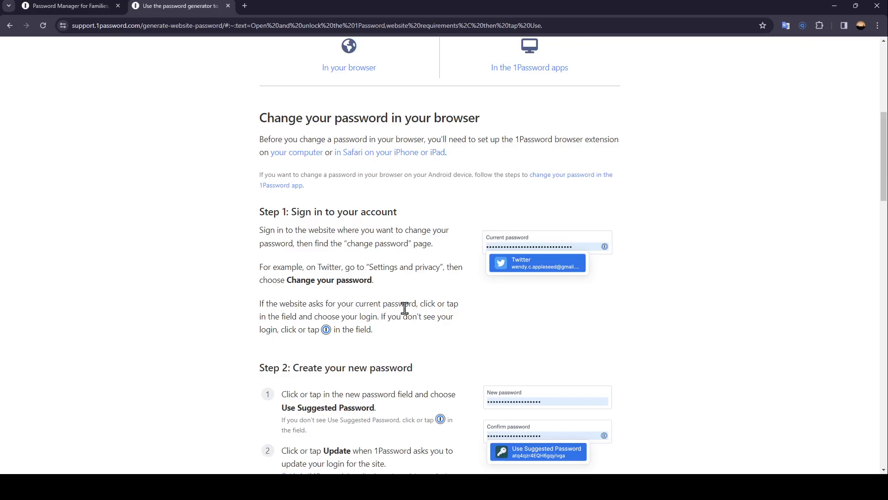
mouse_move(278, 330)
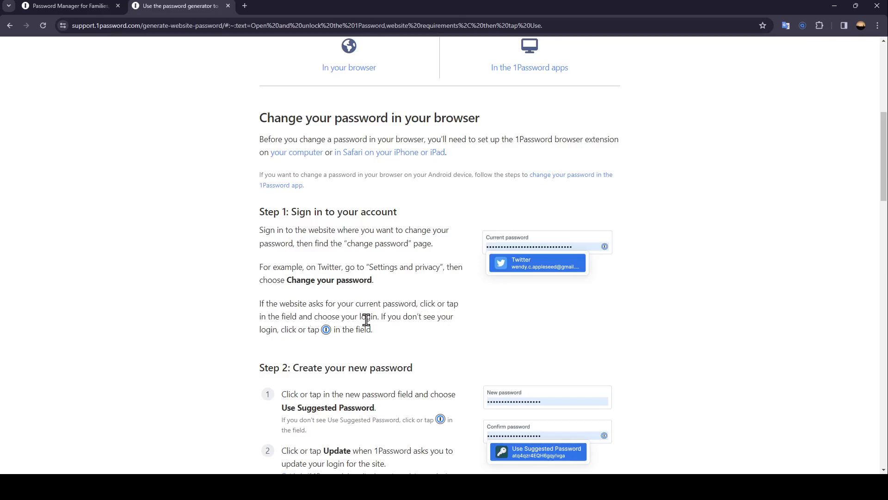
mouse_move(304, 330)
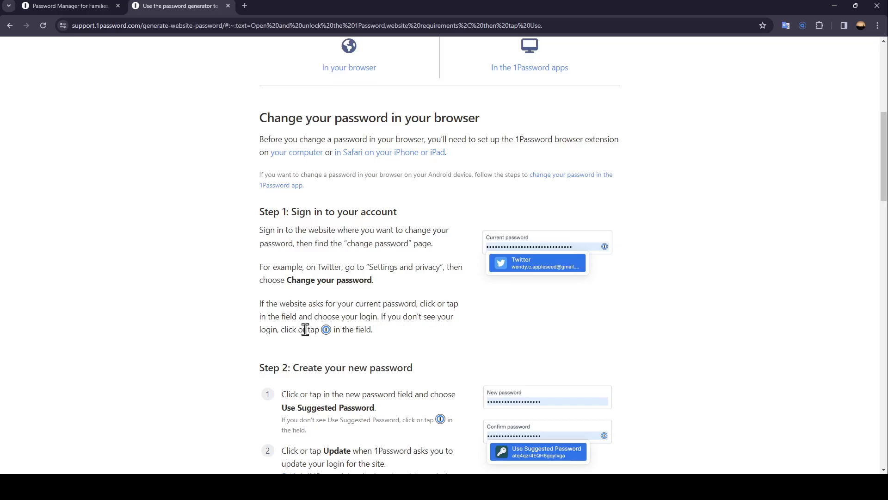
mouse_move(326, 329)
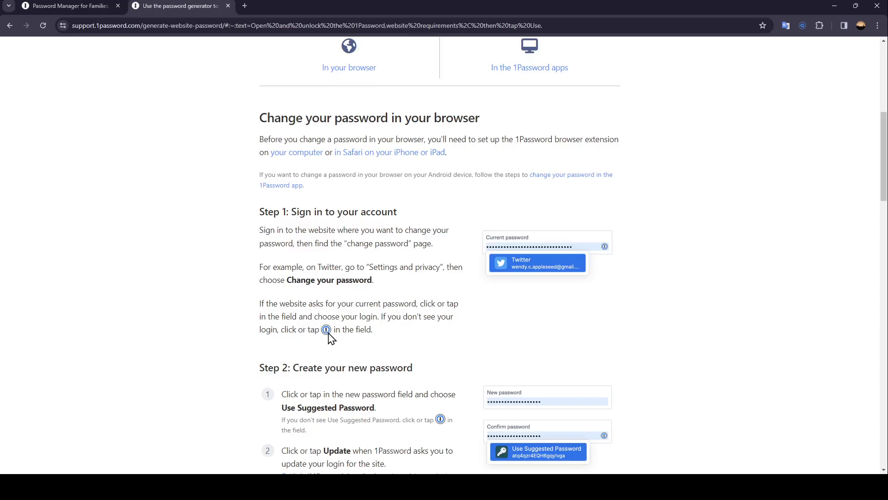
scroll("down", 3)
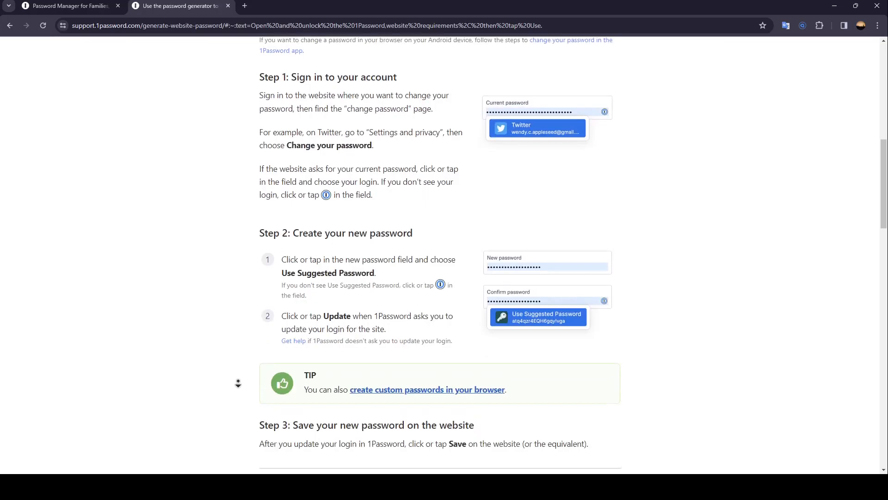
scroll("down", 3)
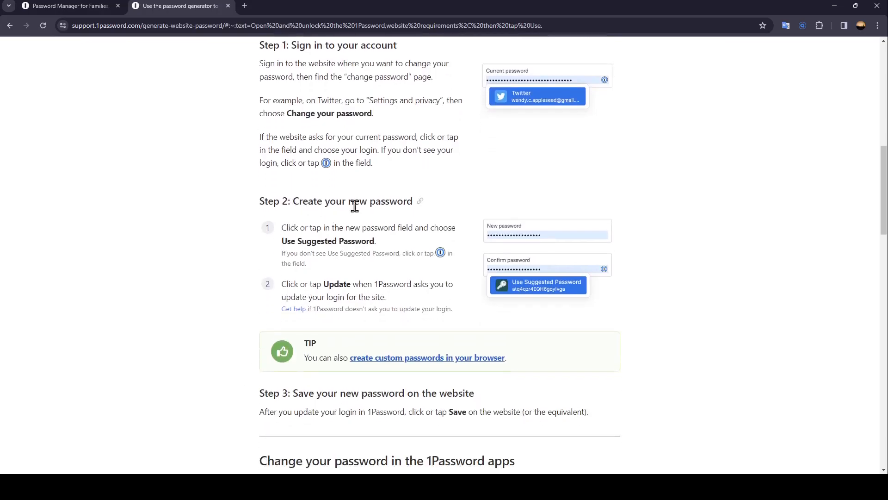
mouse_move(304, 237)
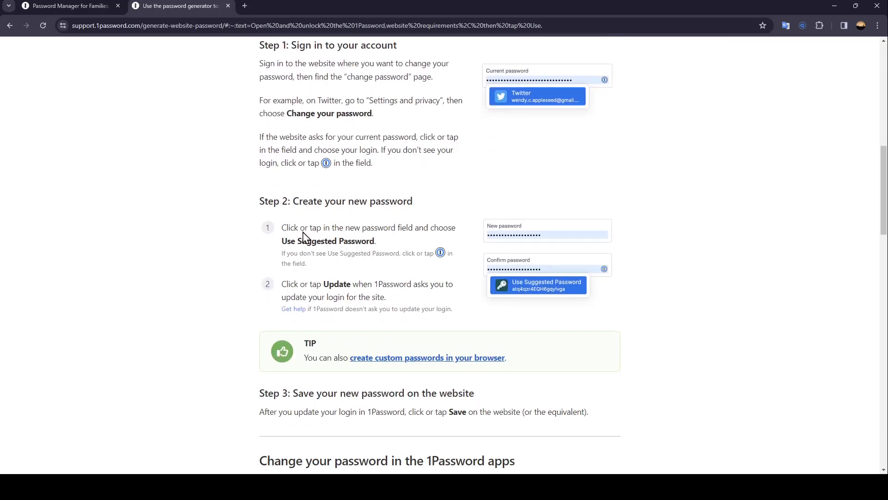
mouse_move(426, 241)
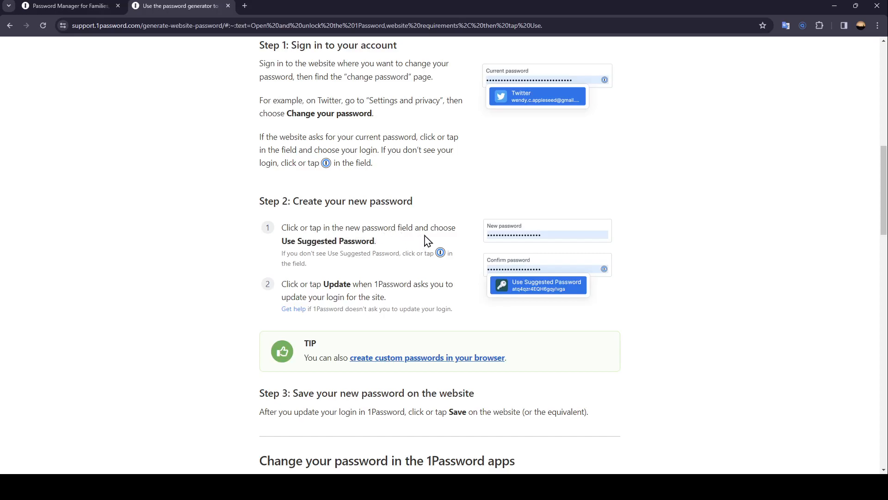
mouse_move(379, 251)
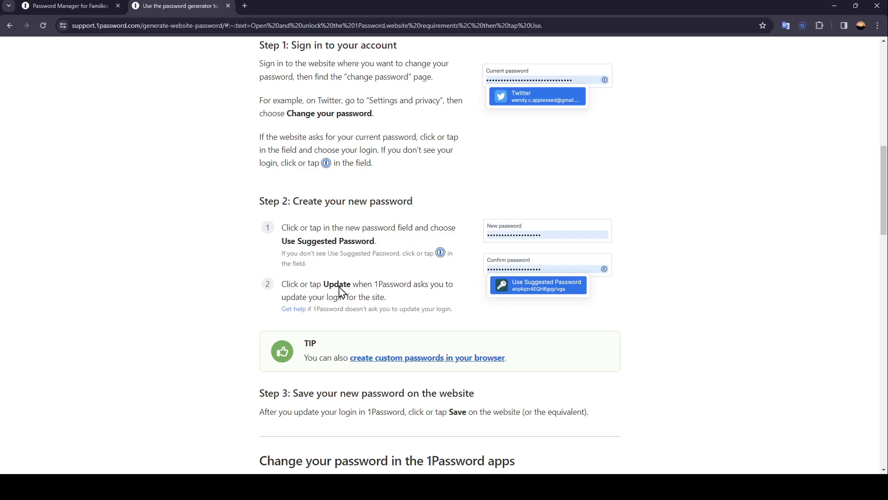
mouse_move(299, 305)
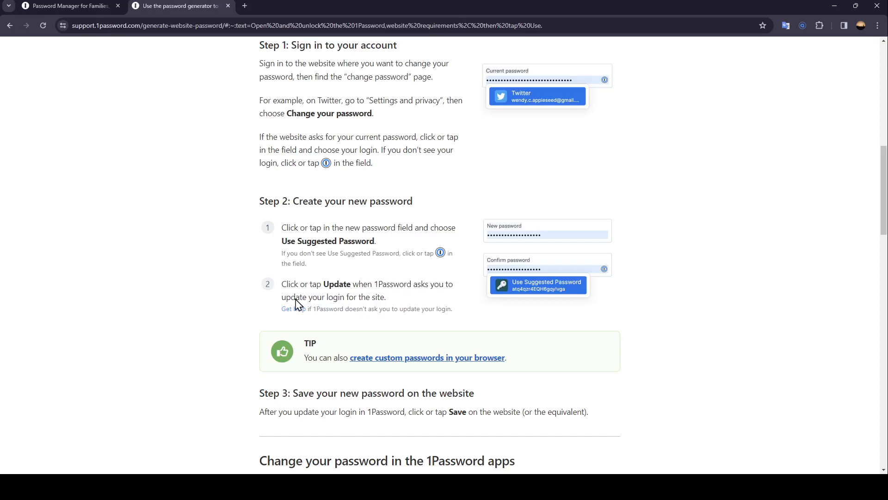
mouse_move(353, 304)
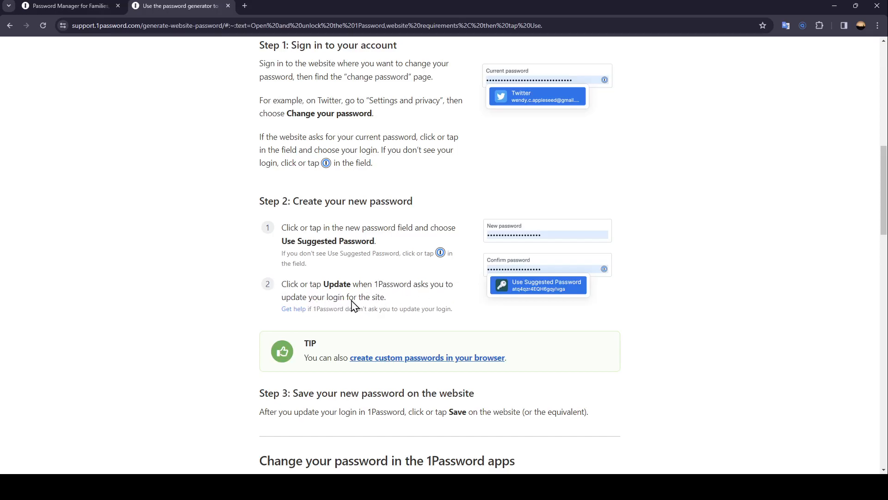
Step: Scroll past Step 3 to the 'Change your password in the 1Password apps' heading and Windows instructions
scroll("down", 3)
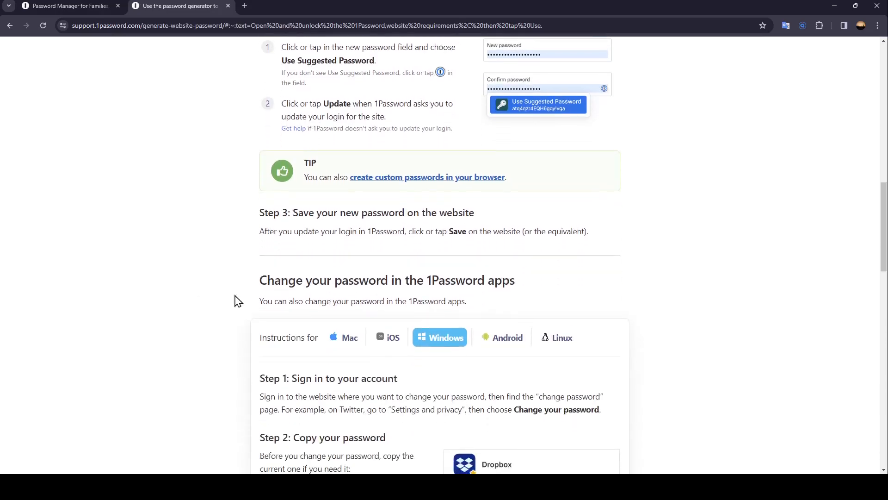
mouse_move(494, 219)
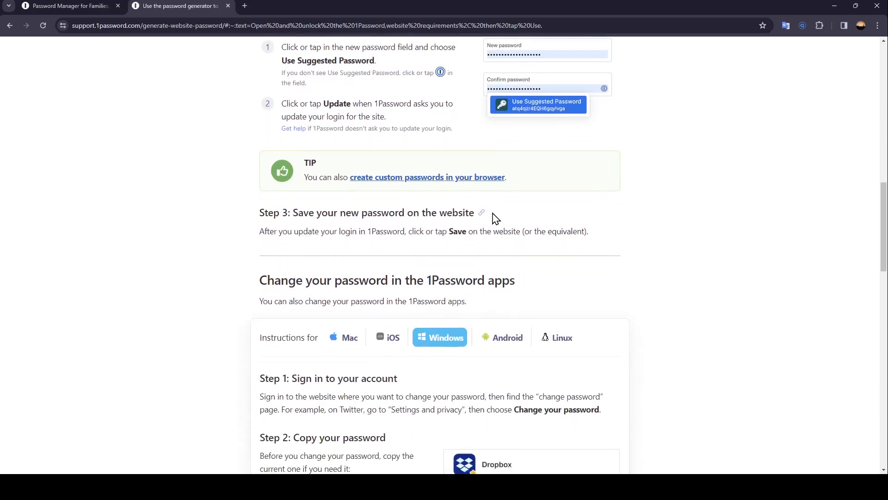
mouse_move(332, 235)
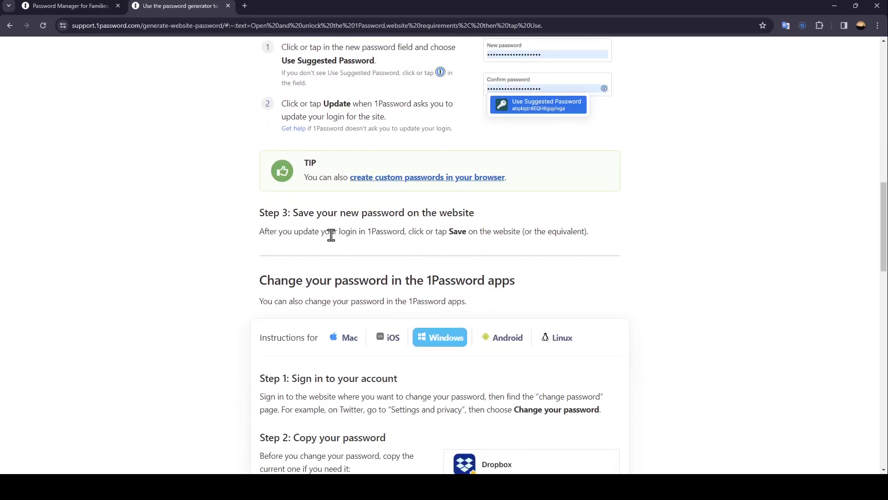
mouse_move(423, 244)
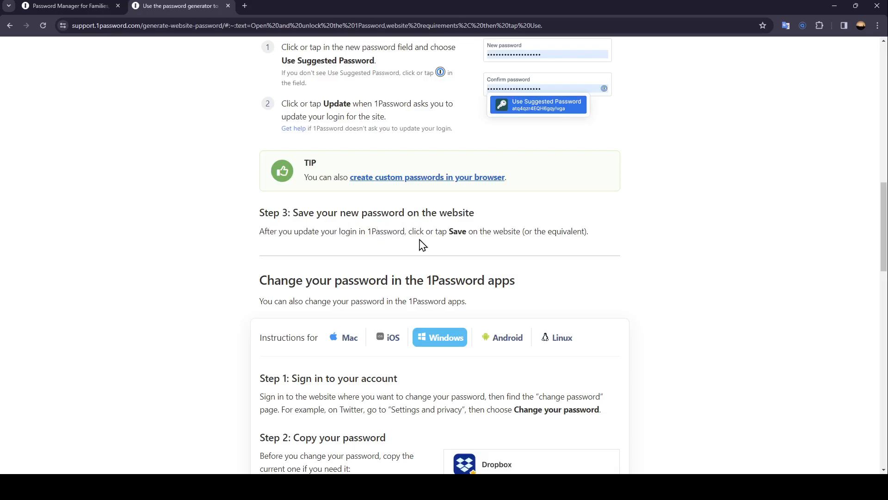
mouse_move(503, 235)
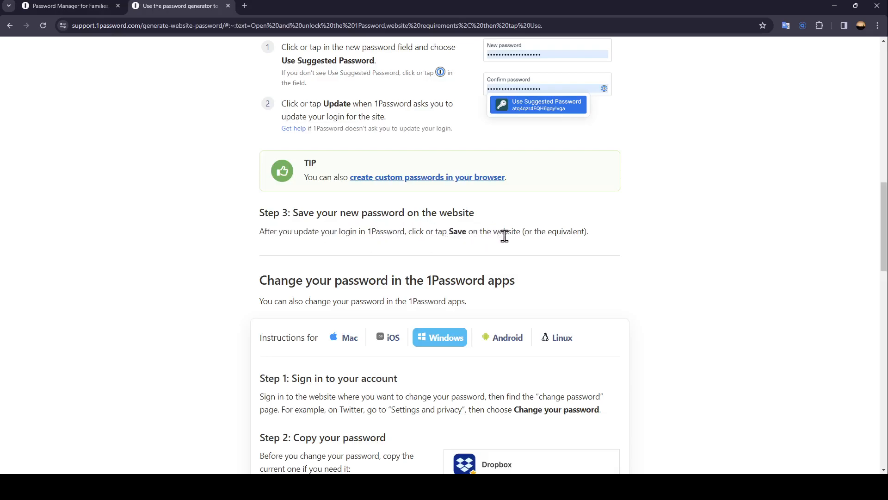
mouse_move(190, 281)
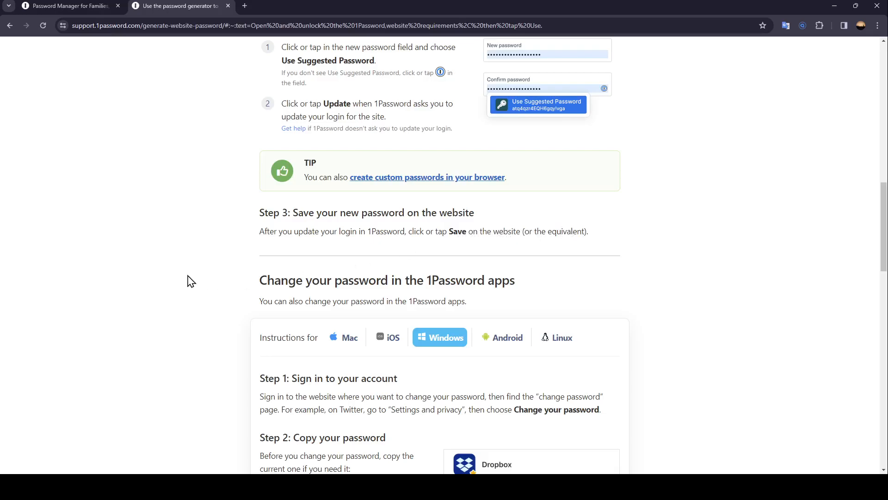
scroll("down", 3)
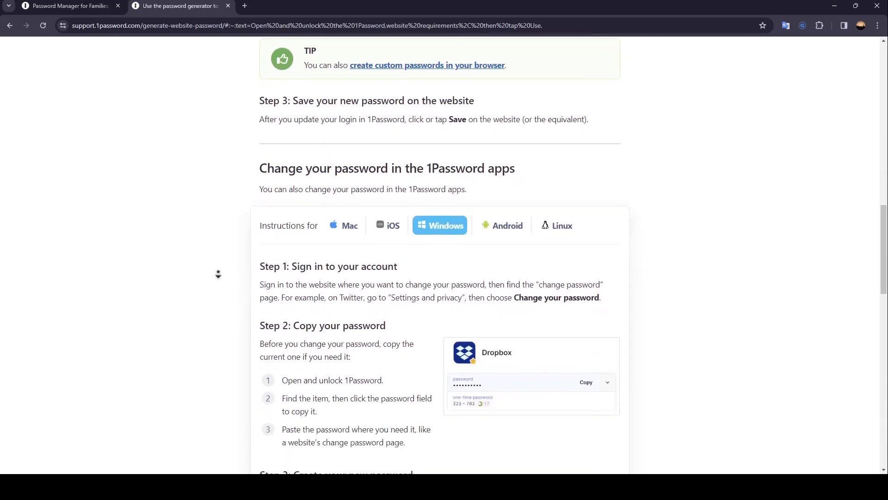
Step: Scroll to the Windows app steps for copying the current password and creating a new one
scroll("down", 3)
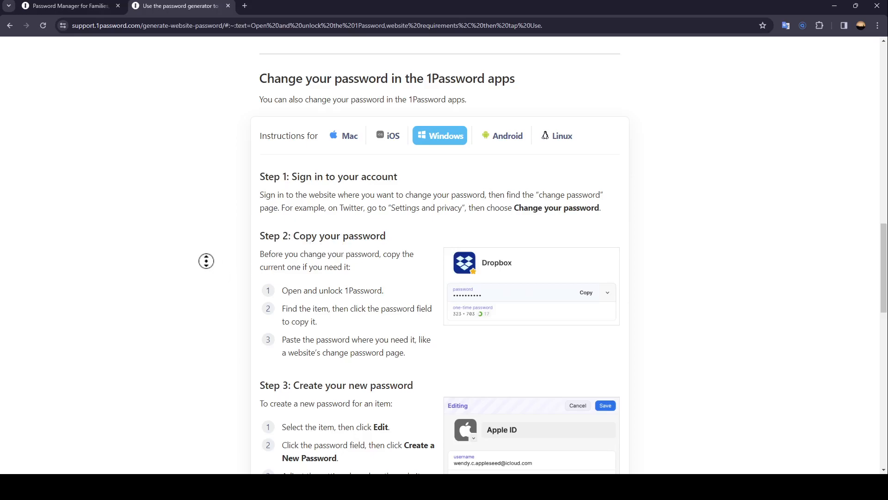
scroll("down", 3)
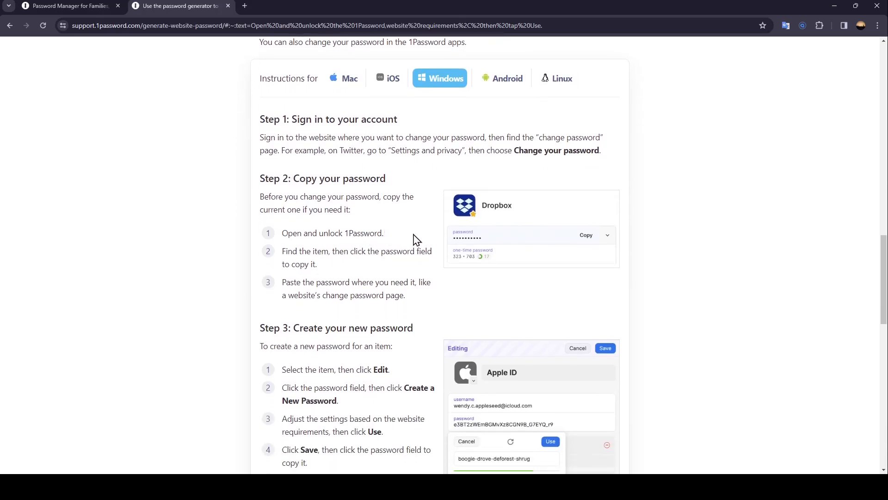
mouse_move(430, 261)
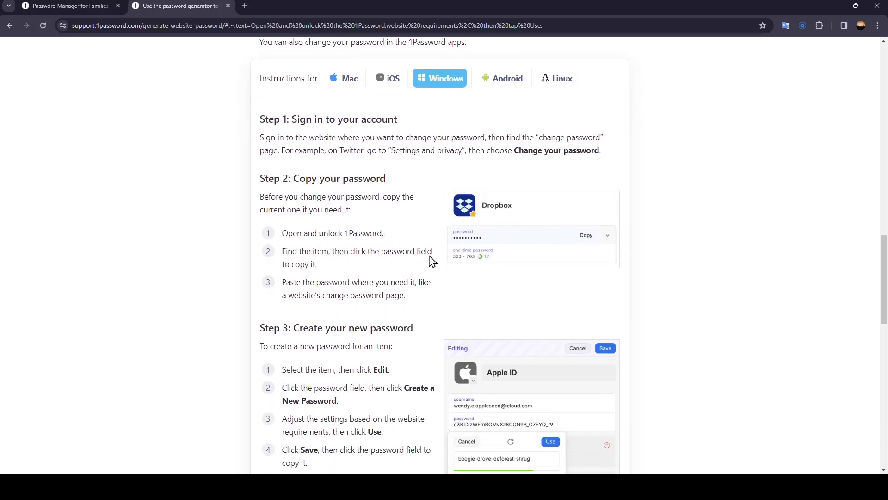
mouse_move(318, 288)
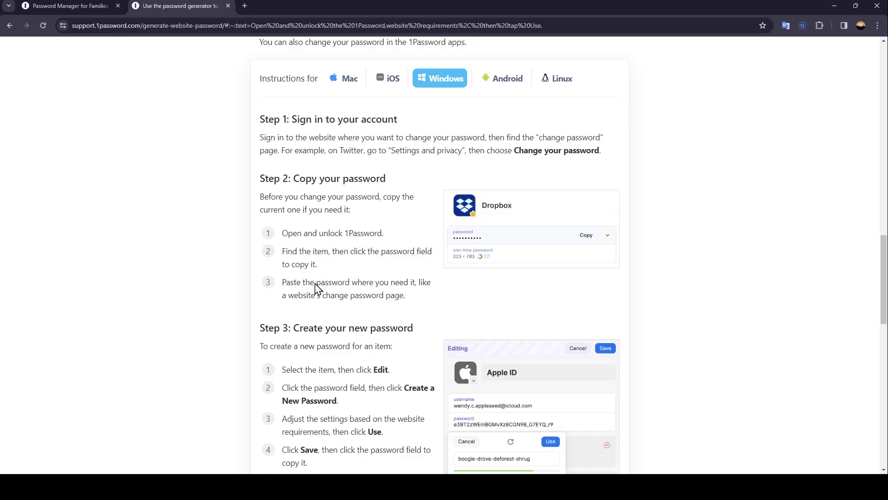
mouse_move(395, 289)
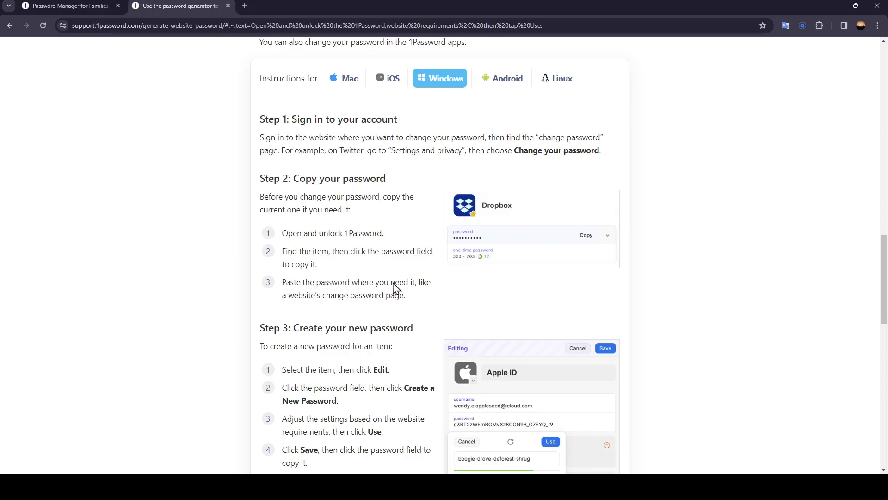
mouse_move(305, 305)
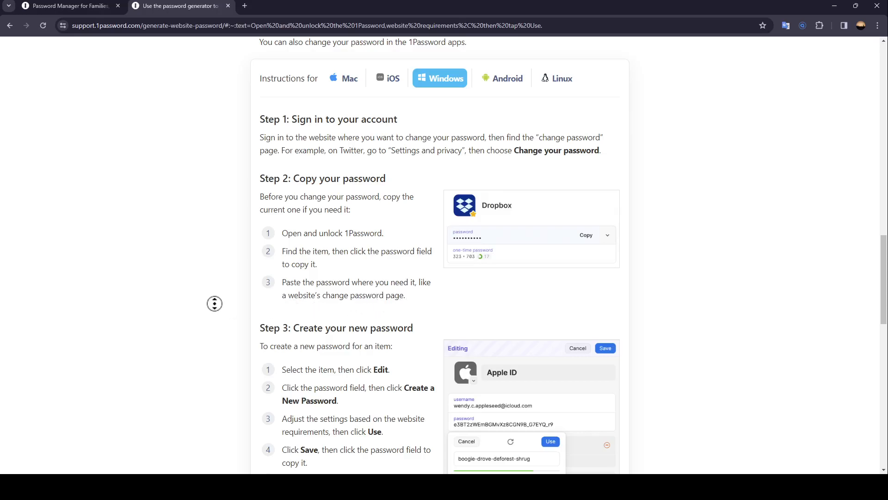
Step: Scroll through the rest of Step 3 of the app instructions down to the Get help heading
scroll("down", 3)
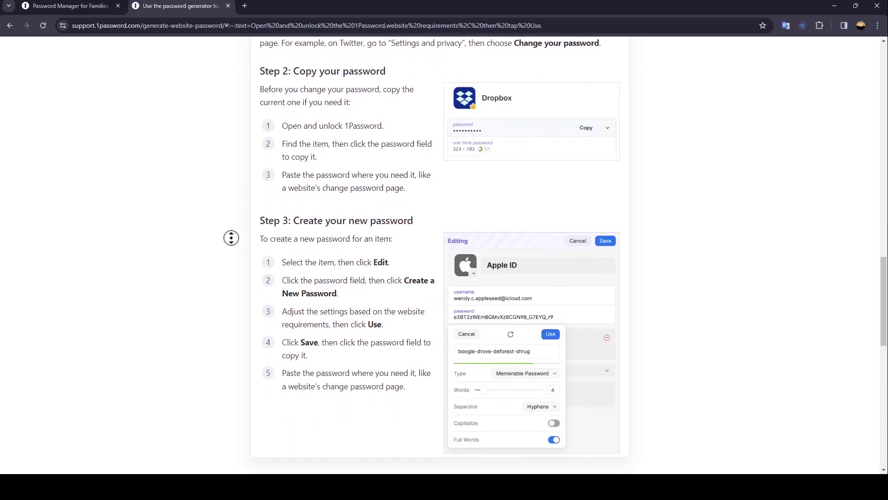
scroll("down", 3)
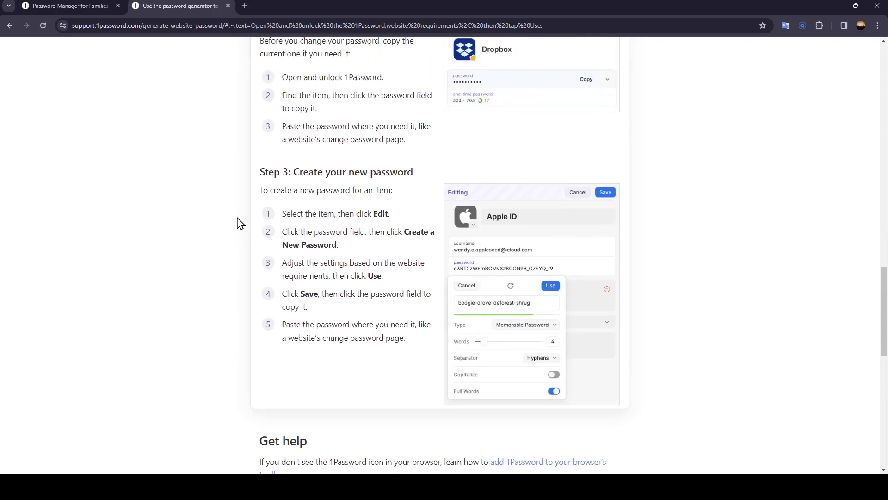
mouse_move(231, 346)
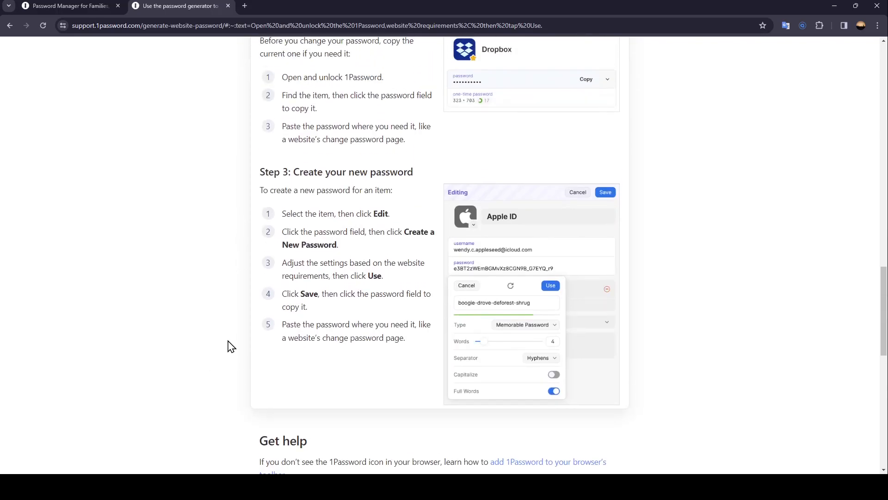
mouse_move(270, 337)
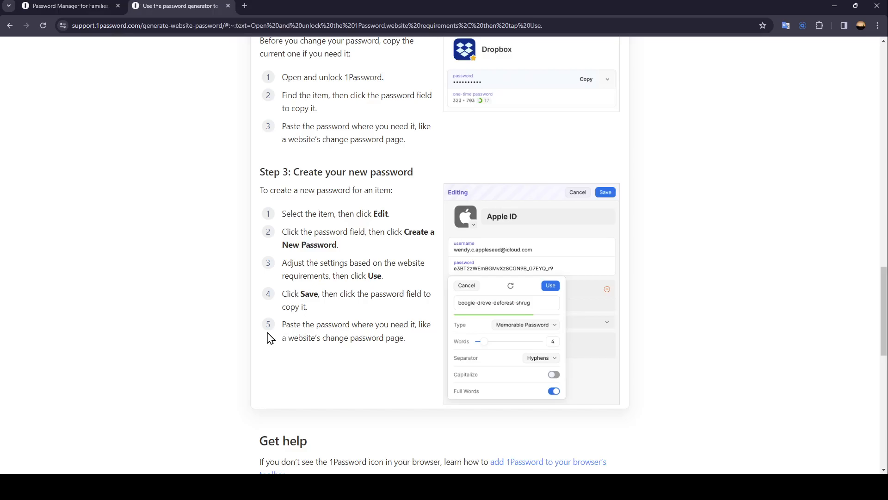